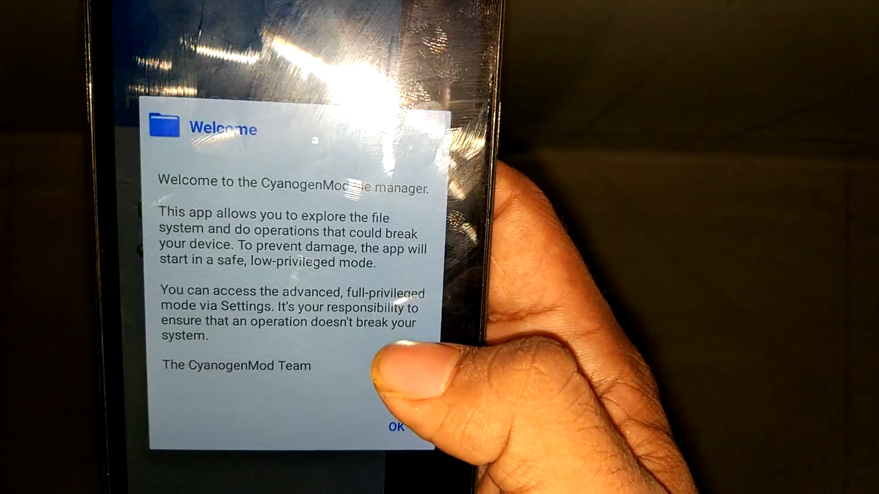
# Dismiss CyanogenMod File Manager's welcome notice and scroll through the internal storage folders
pyautogui.click(396, 427)
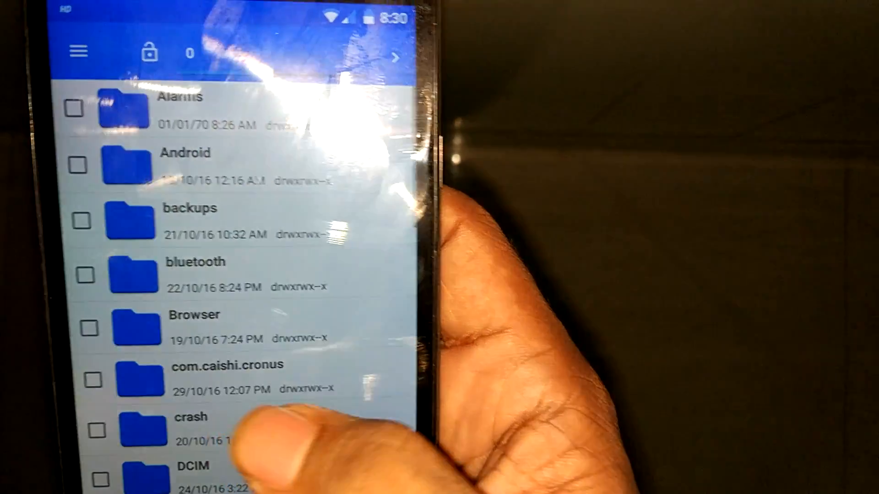
pyautogui.scroll(-3)
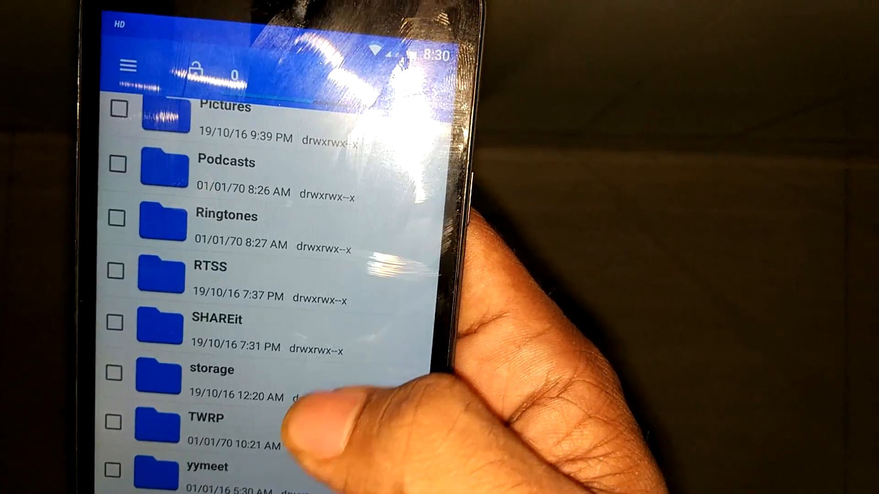
pyautogui.click(224, 320)
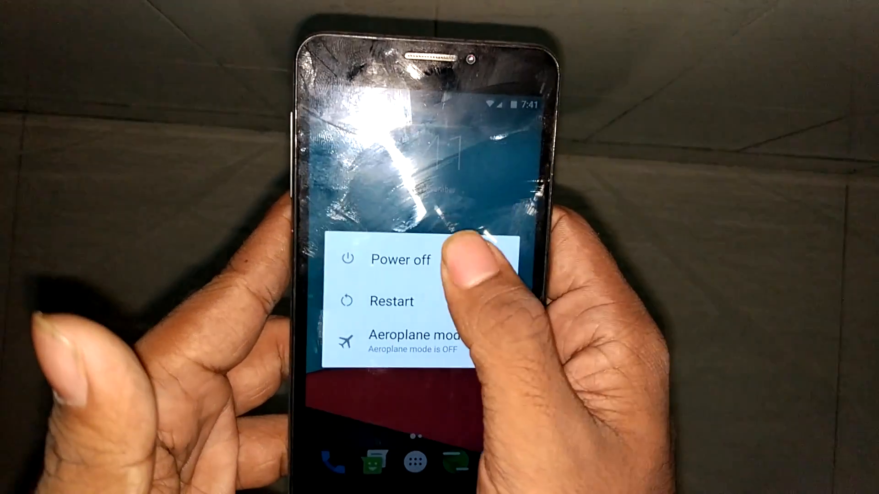
# Choose Power off from the Android power menu to restart into TWRP recovery
pyautogui.click(400, 260)
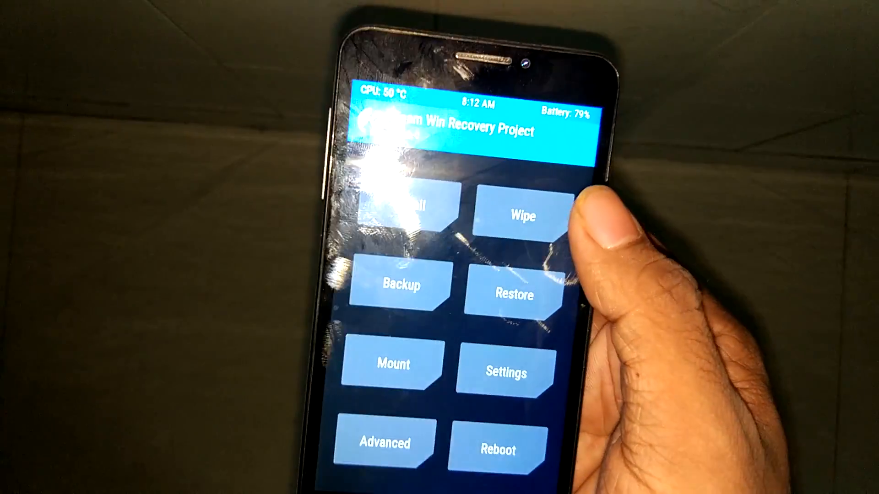
# Factory reset the phone from TWRP's Wipe screen, clearing data, cache and Dalvik
pyautogui.click(521, 215)
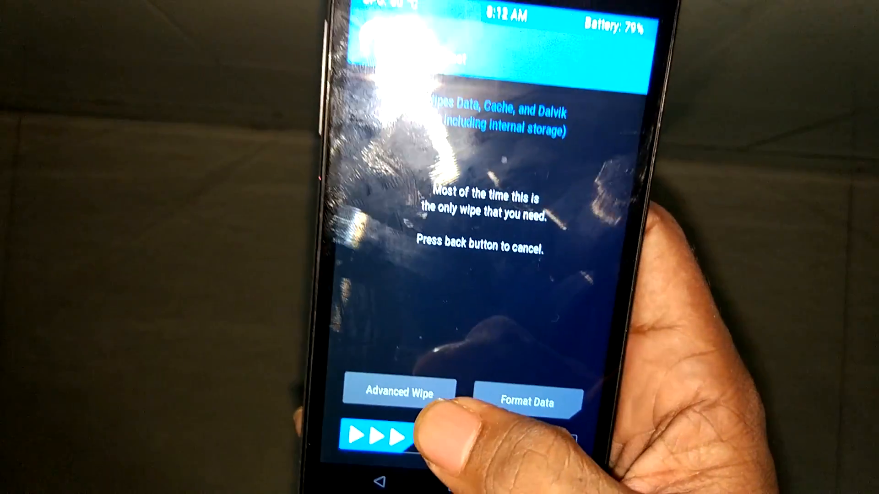
pyautogui.click(399, 390)
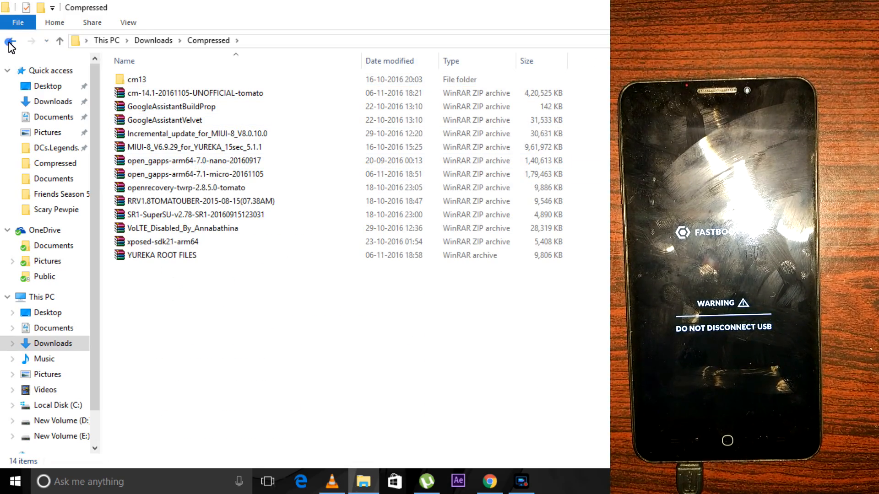
# Navigate from Downloads through SHAREit and MI 5 to the modem firmware folder
pyautogui.click(10, 44)
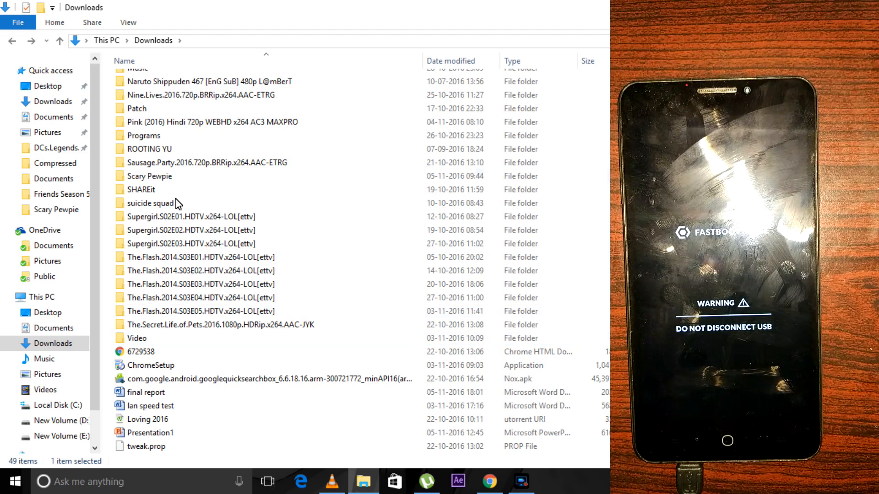
pyautogui.doubleClick(146, 190)
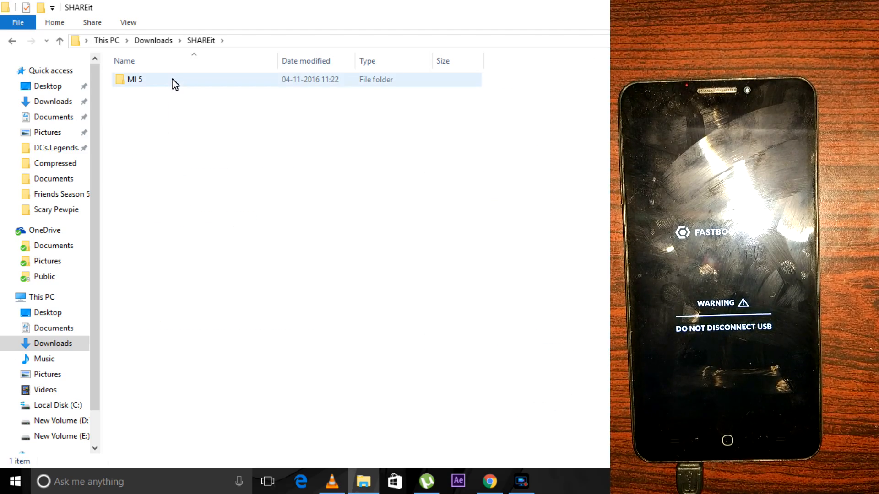
pyautogui.doubleClick(134, 80)
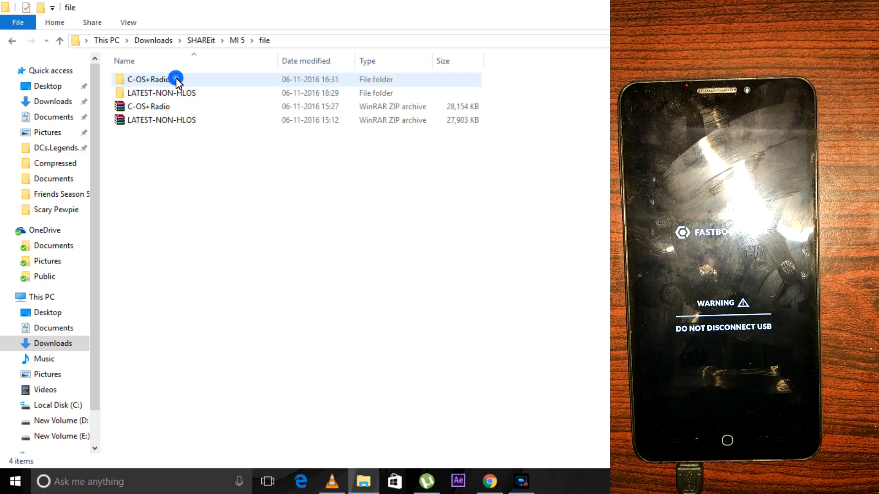
pyautogui.click(161, 120)
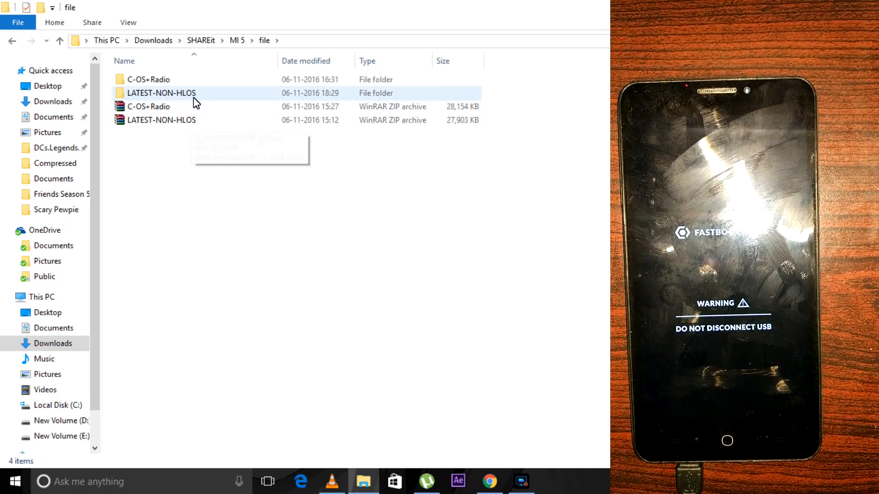
# Open the LATEST-NON-HLOS folder holding the NON-HLOS.bin modem image
pyautogui.doubleClick(161, 92)
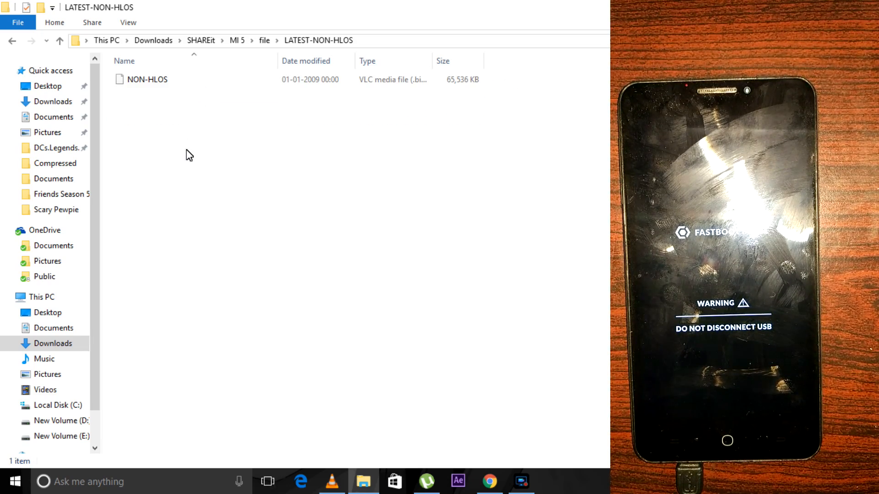
pyautogui.moveTo(188, 160)
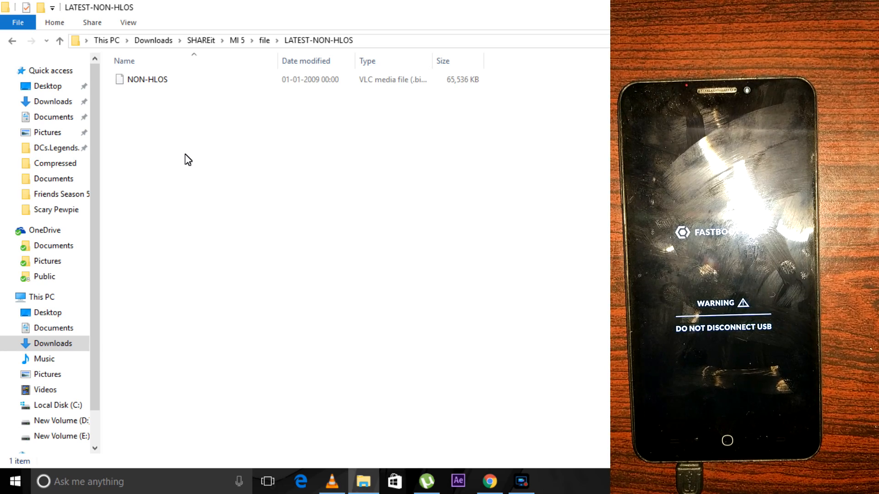
# Open a command prompt here and run 'fastboot -i 0x1ebf flash modem NON-HLOS.bin'
pyautogui.rightClick(188, 159)
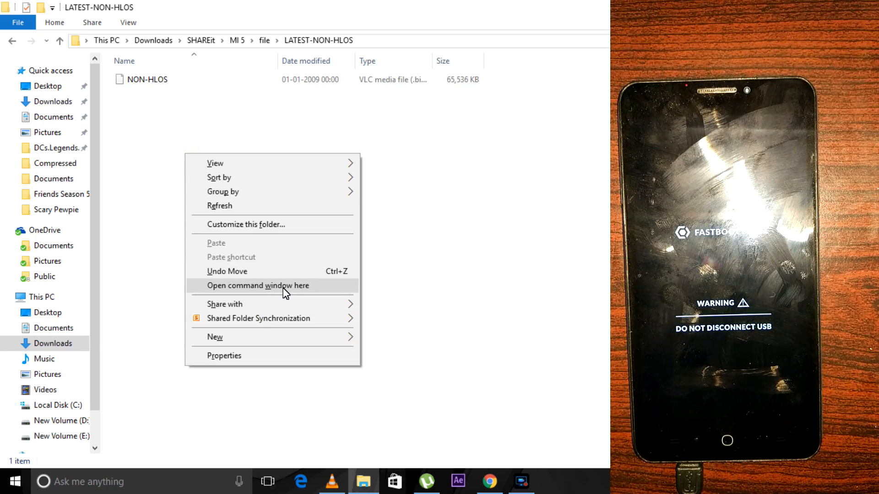
pyautogui.click(257, 285)
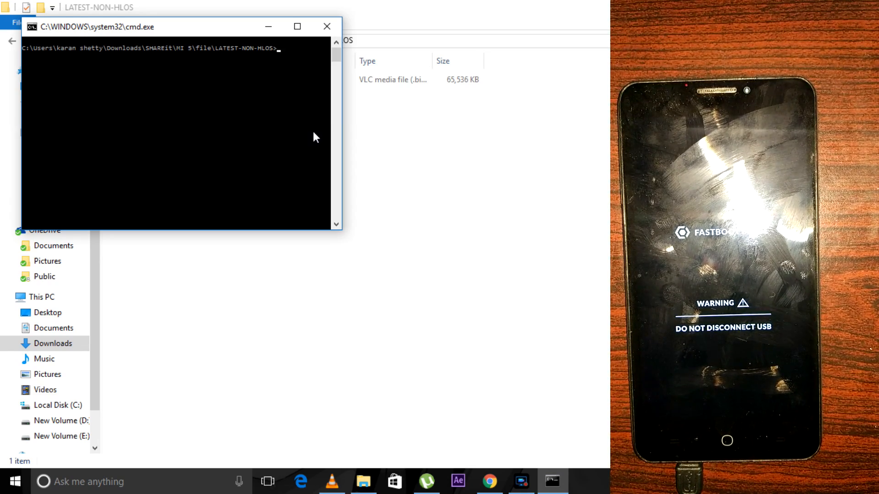
pyautogui.write('fastboot -i 0x1ebf flash modem NON-HLOS.bin')
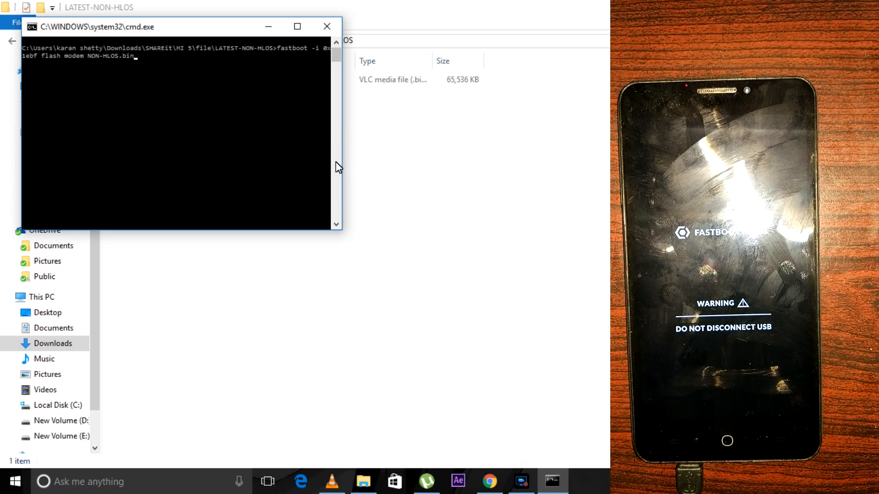
pyautogui.press('enter')
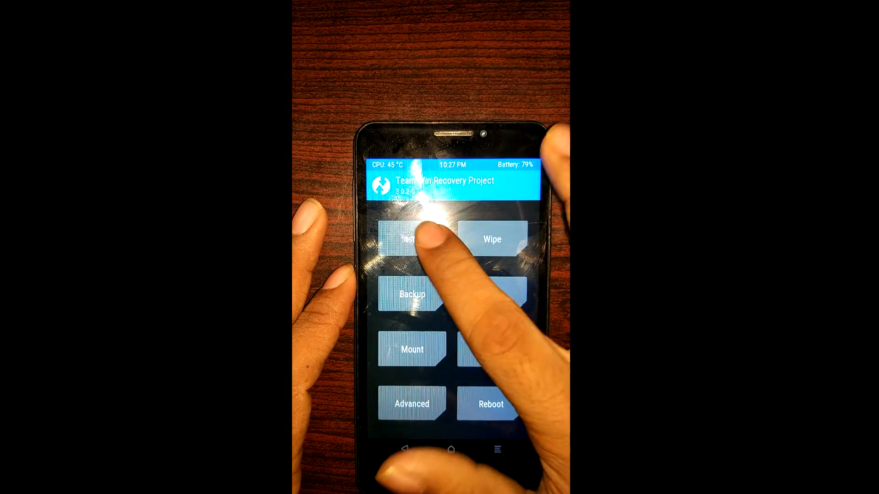
# Start TWRP's Install and browse into the SHAREit folder on internal storage
pyautogui.click(412, 239)
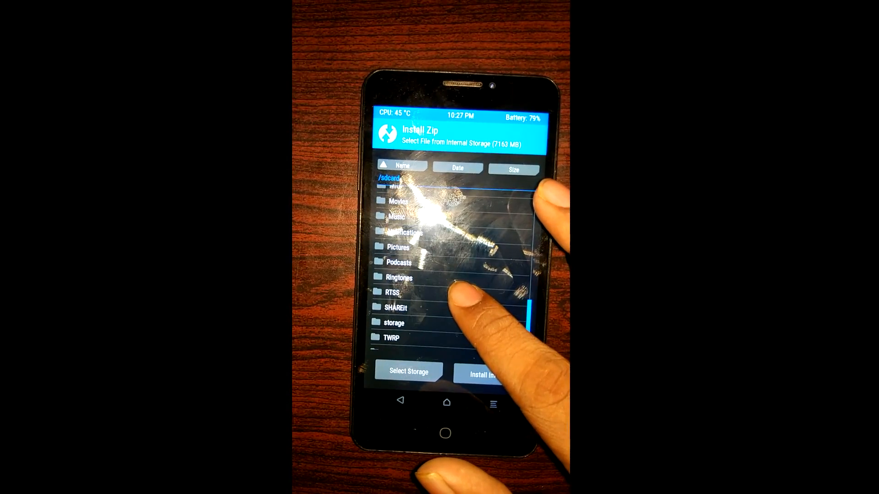
pyautogui.click(394, 307)
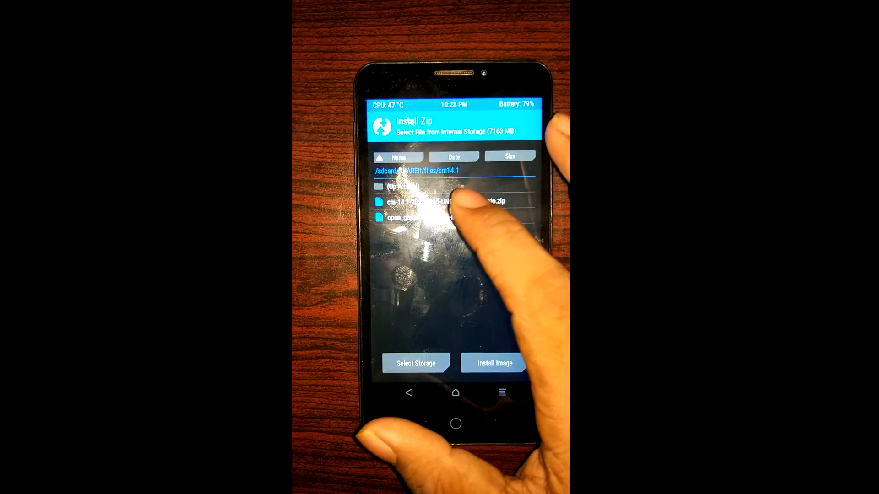
# Queue the cm-14.1 and open_gapps zips and swipe to flash them
pyautogui.click(432, 218)
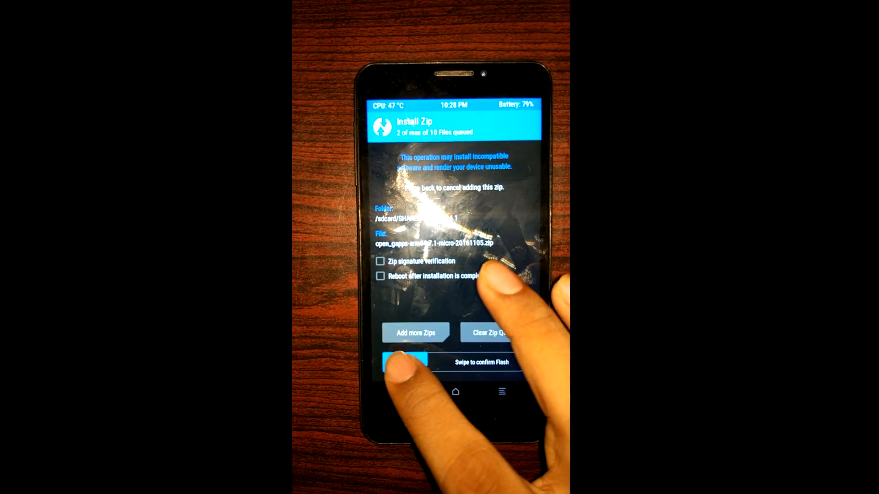
pyautogui.moveTo(406, 361); pyautogui.dragTo(494, 361)
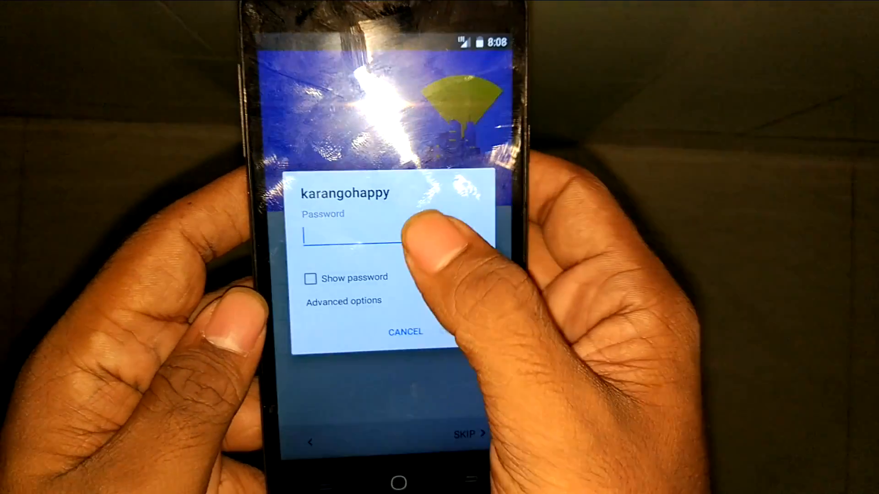
# Select the Wi-Fi network in the setup wizard to enter its password
pyautogui.click(352, 235)
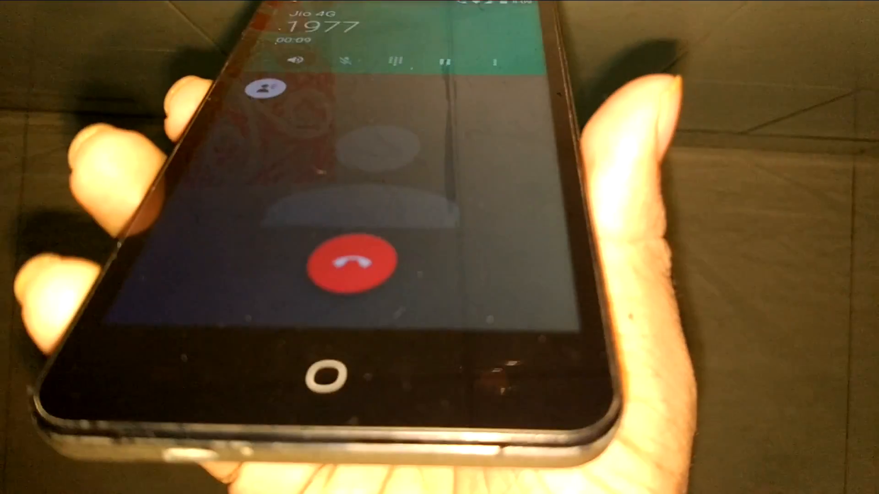
# End the call to 1977, call a contact over Jio 4G, then hang up
pyautogui.click(341, 261)
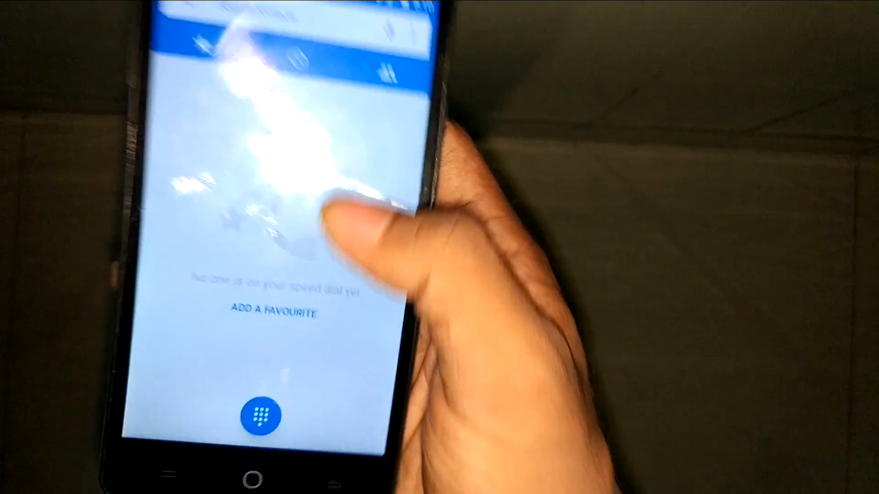
pyautogui.click(340, 58)
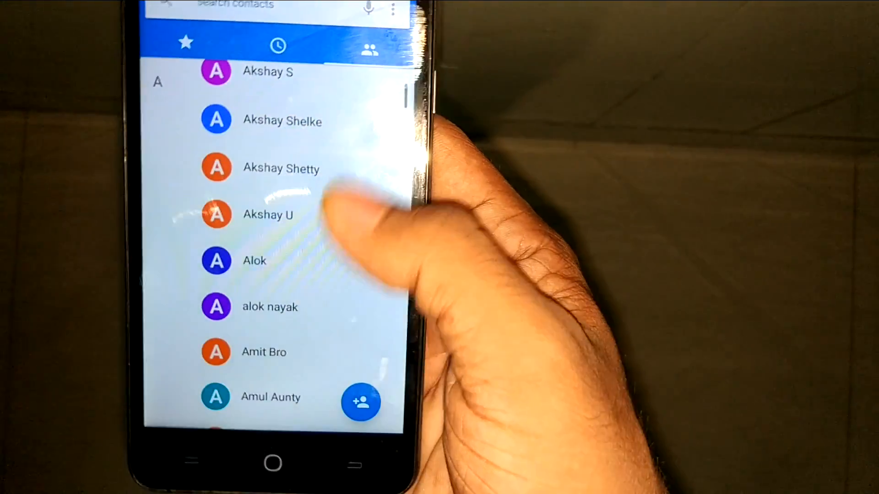
pyautogui.scroll(3)
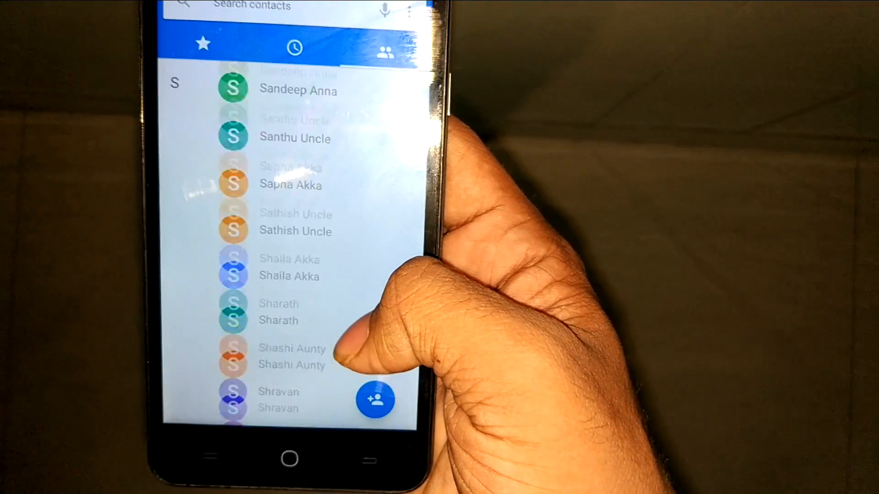
pyautogui.scroll(-3)
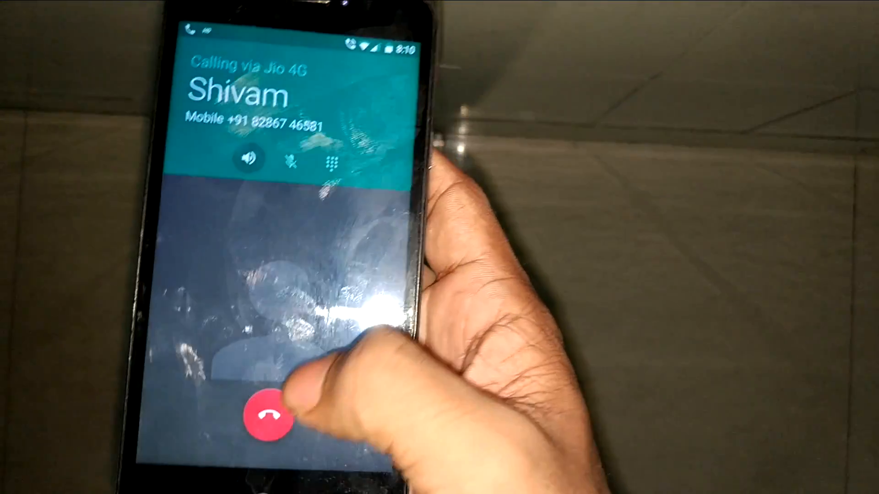
pyautogui.click(269, 417)
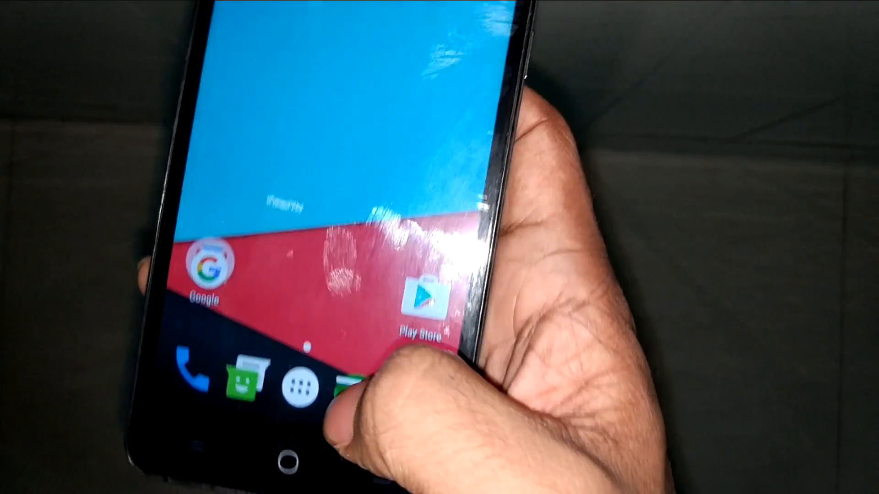